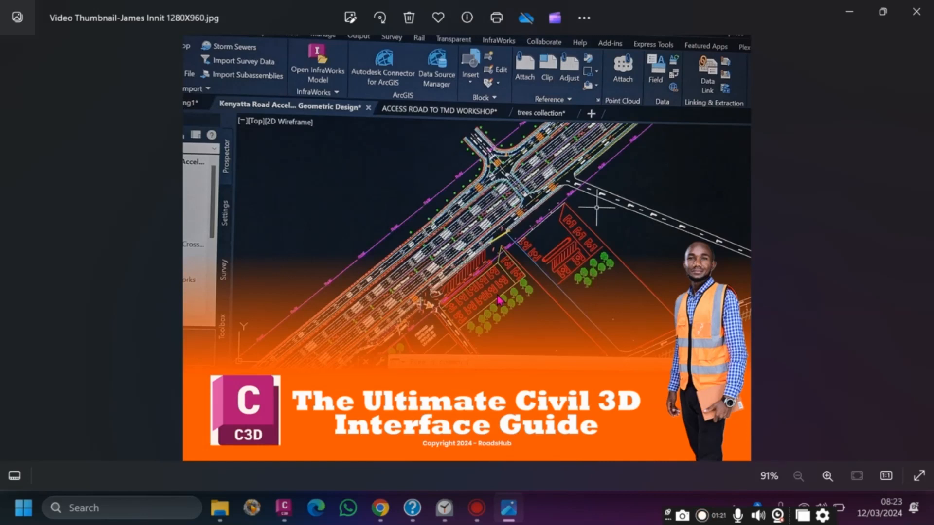
pyautogui.moveTo(488, 281)
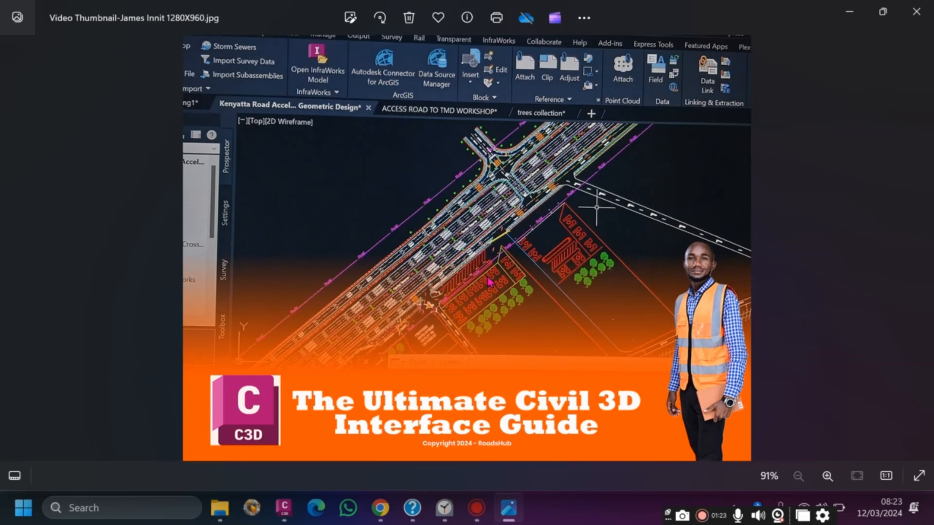
pyautogui.moveTo(675, 149)
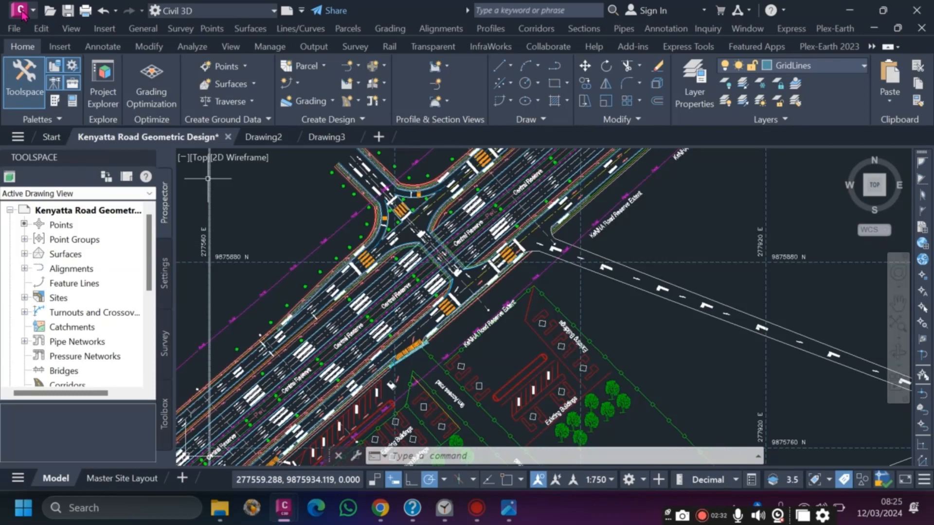
# Step: Start a new drawing from the application menu to bring up the template chooser
pyautogui.click(11, 11)
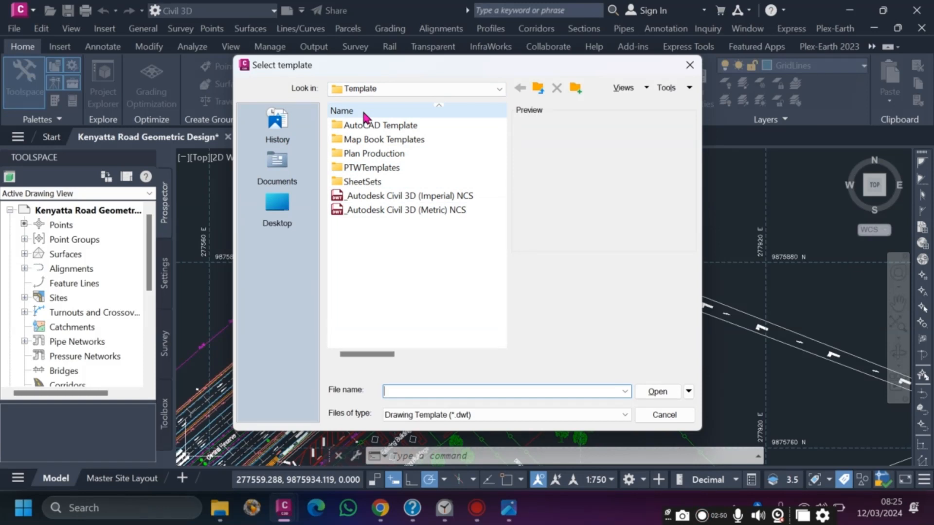
pyautogui.moveTo(532, 449)
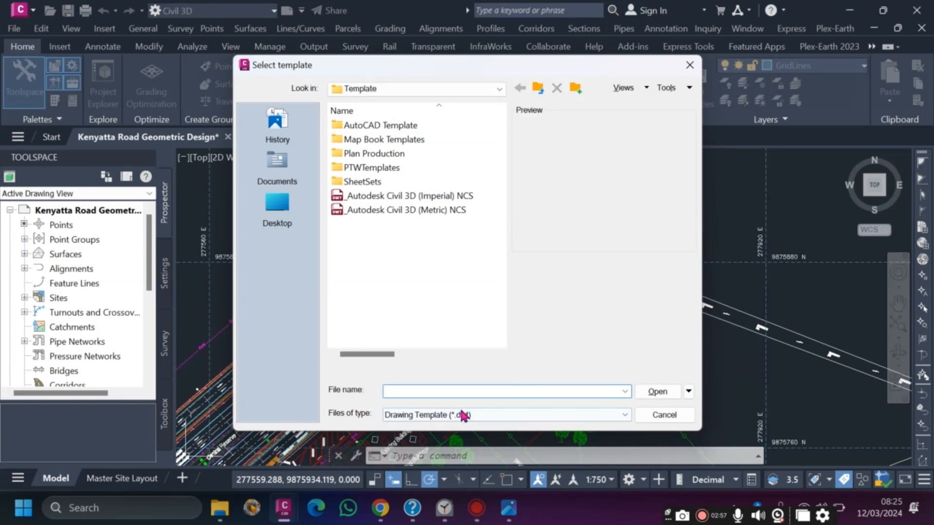
pyautogui.click(406, 196)
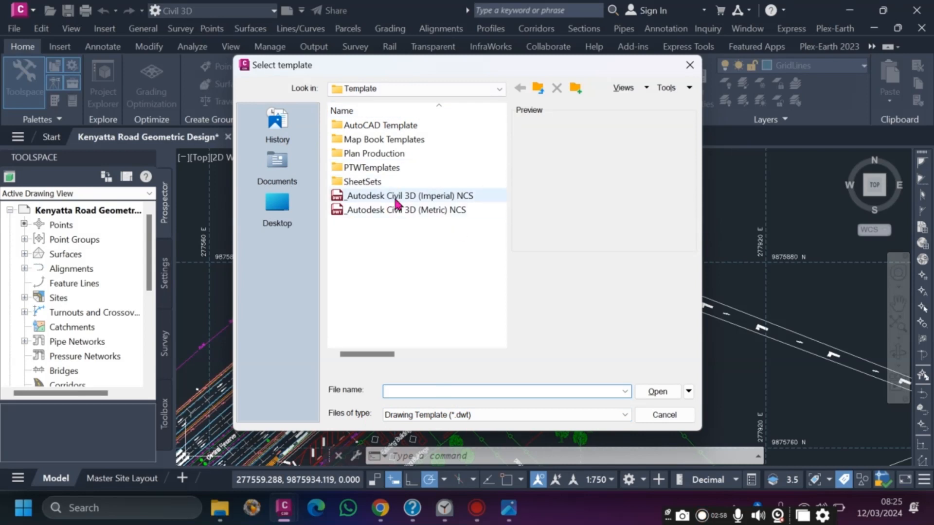
pyautogui.moveTo(378, 215)
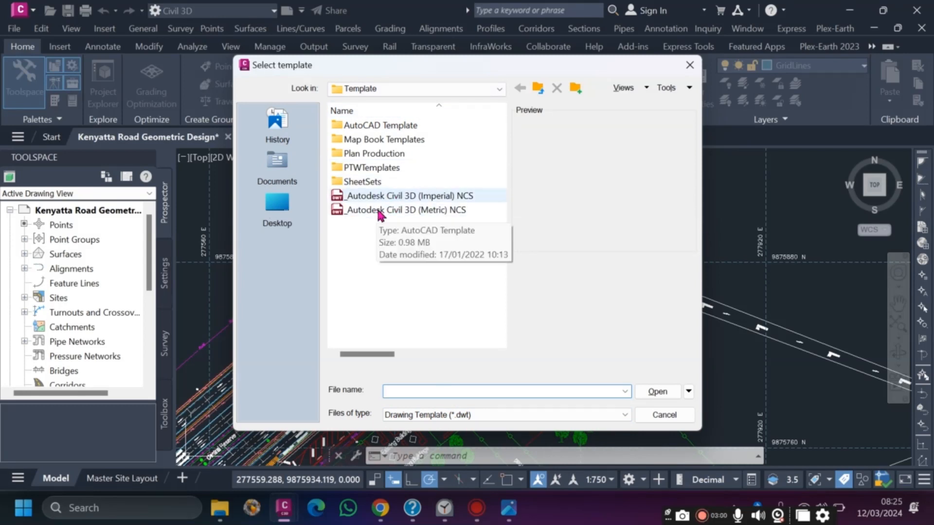
pyautogui.moveTo(459, 205)
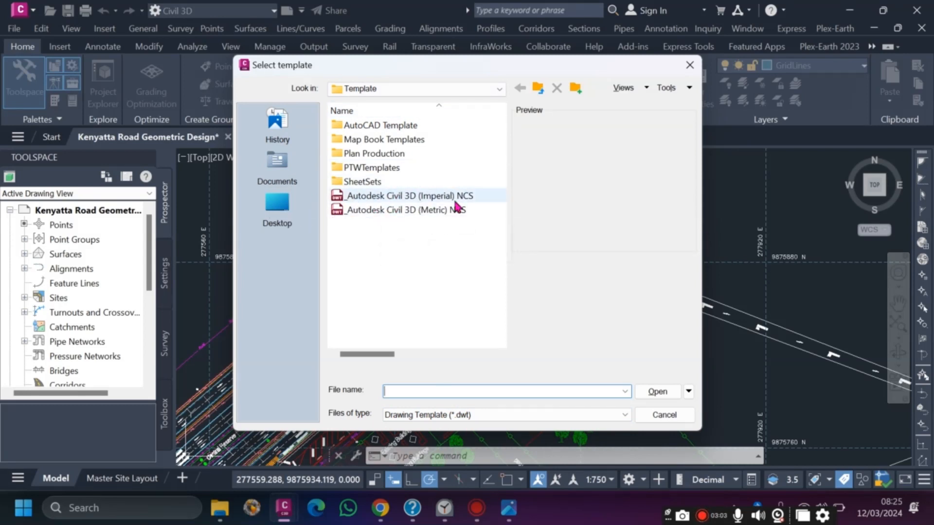
pyautogui.moveTo(277, 203)
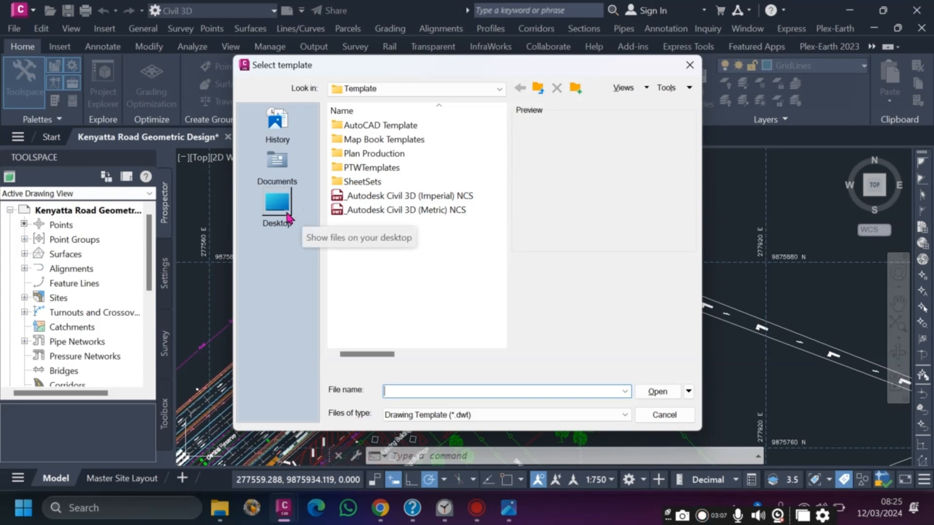
# Step: Create Drawing4 from the Desktop CIVIL 3D folder's point keys & 260Meters View Frames template
pyautogui.click(276, 203)
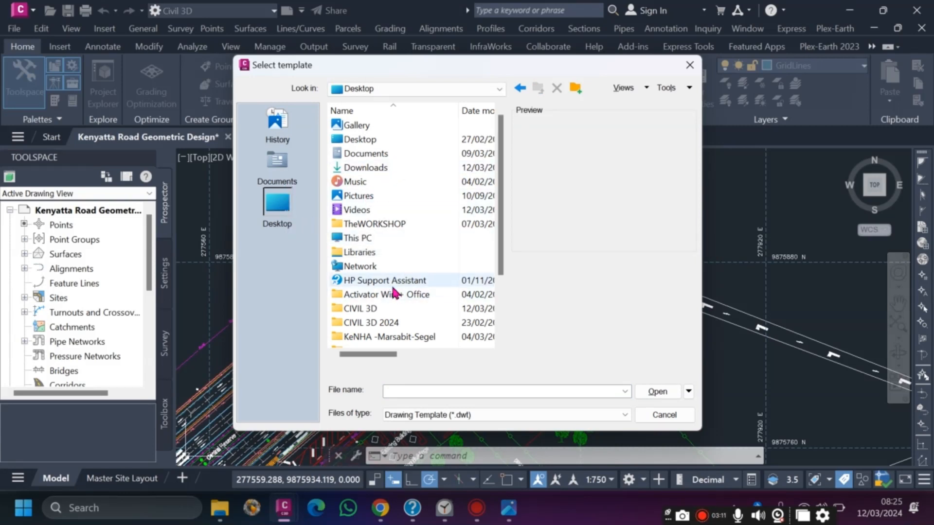
pyautogui.doubleClick(360, 308)
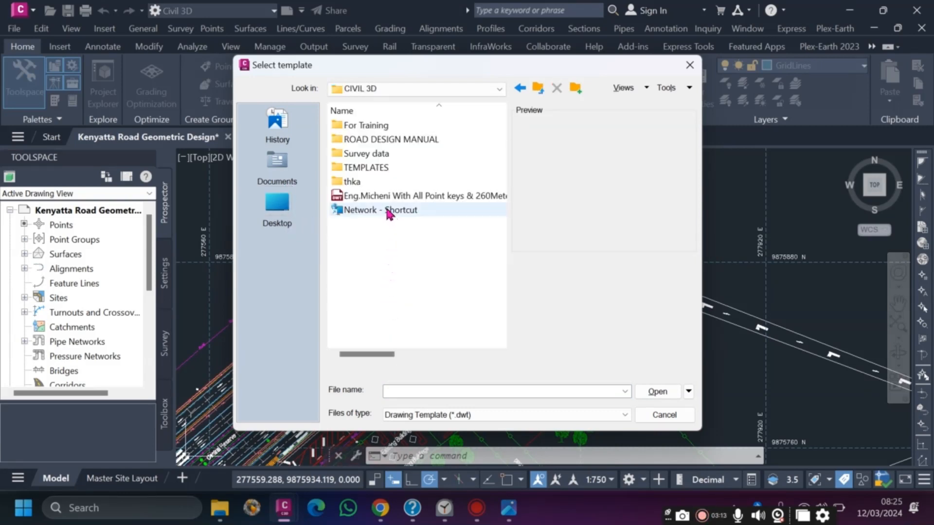
pyautogui.click(417, 196)
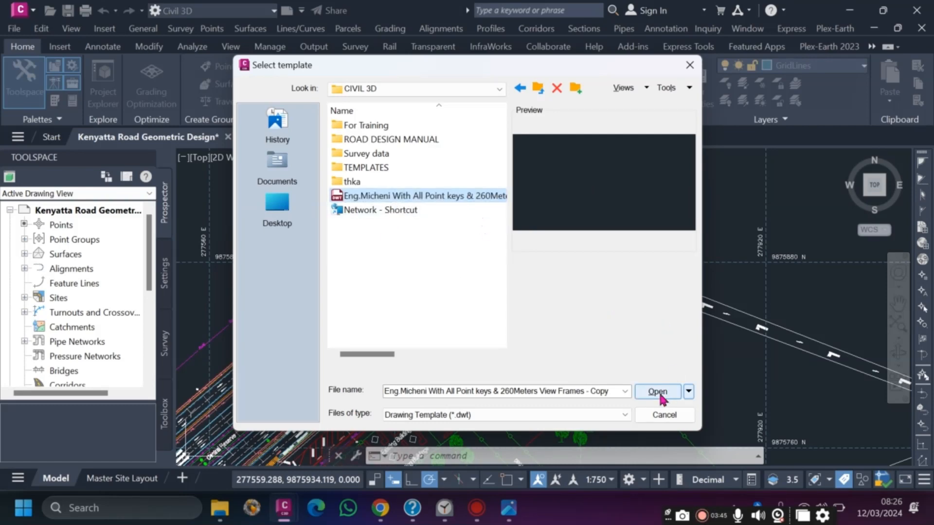
pyautogui.click(657, 391)
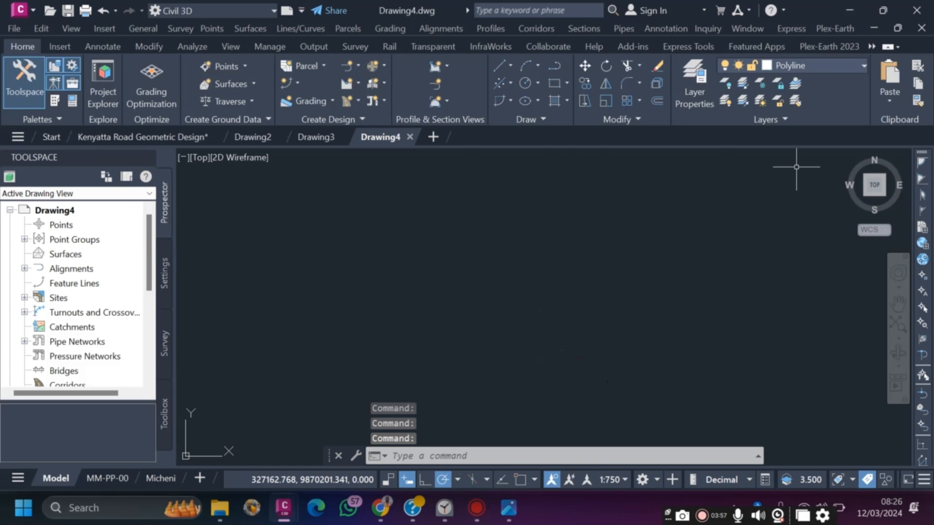
pyautogui.moveTo(331, 342)
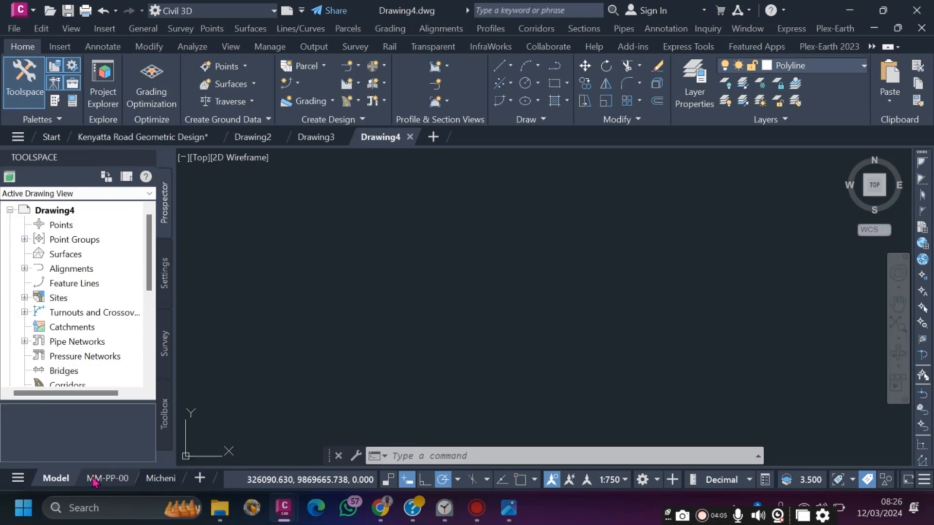
pyautogui.moveTo(107, 478)
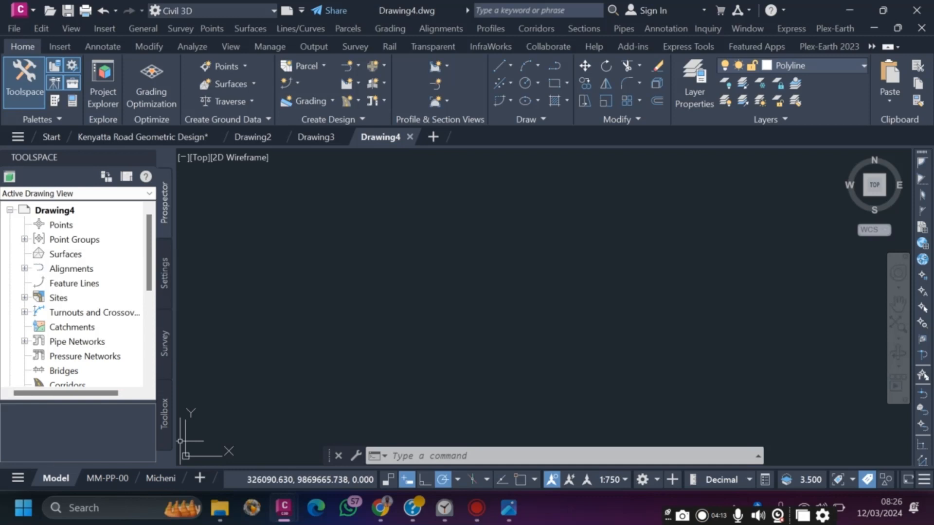
pyautogui.moveTo(380, 137)
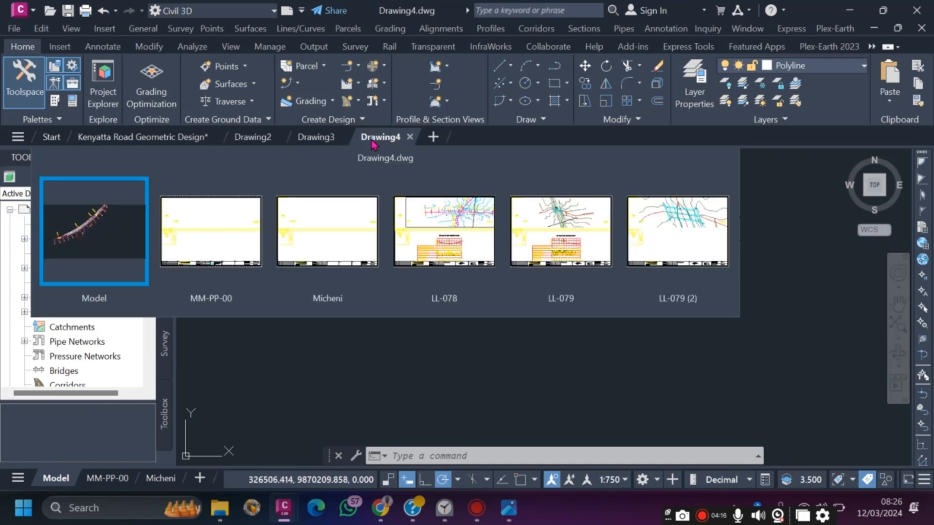
# Step: Delete the MM-PP-00 layout from Drawing4
pyautogui.click(326, 232)
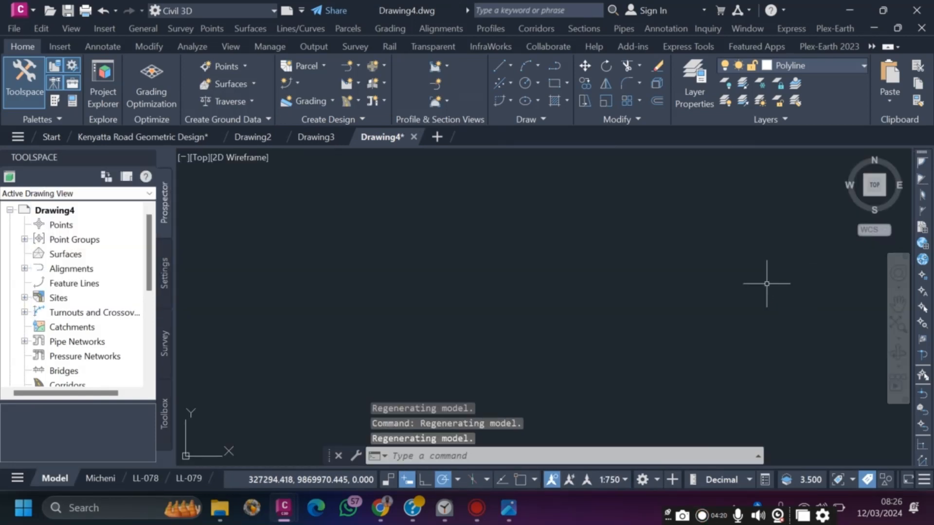
pyautogui.moveTo(476, 304)
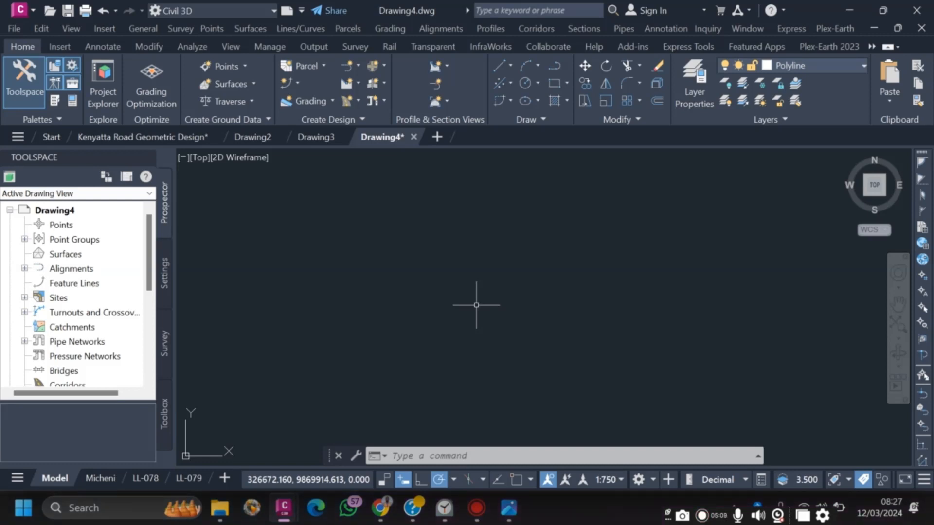
pyautogui.moveTo(486, 221)
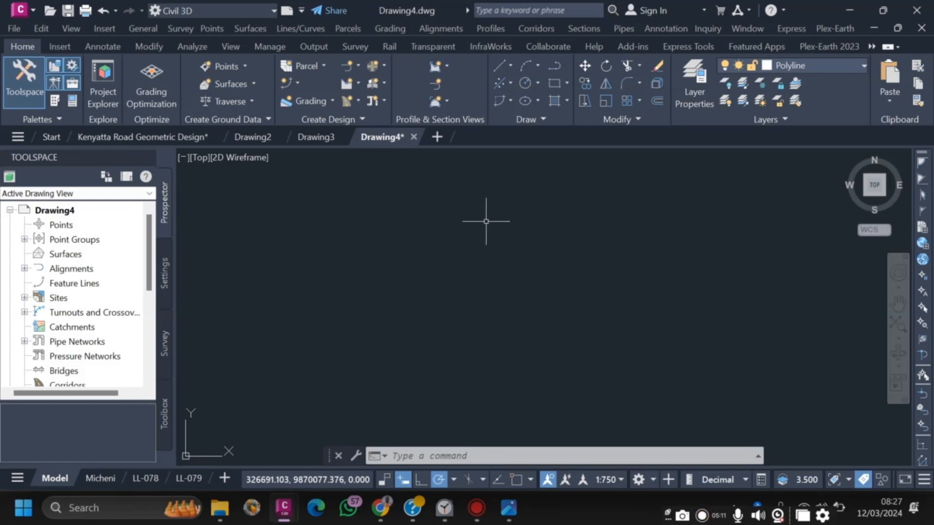
pyautogui.moveTo(435, 272)
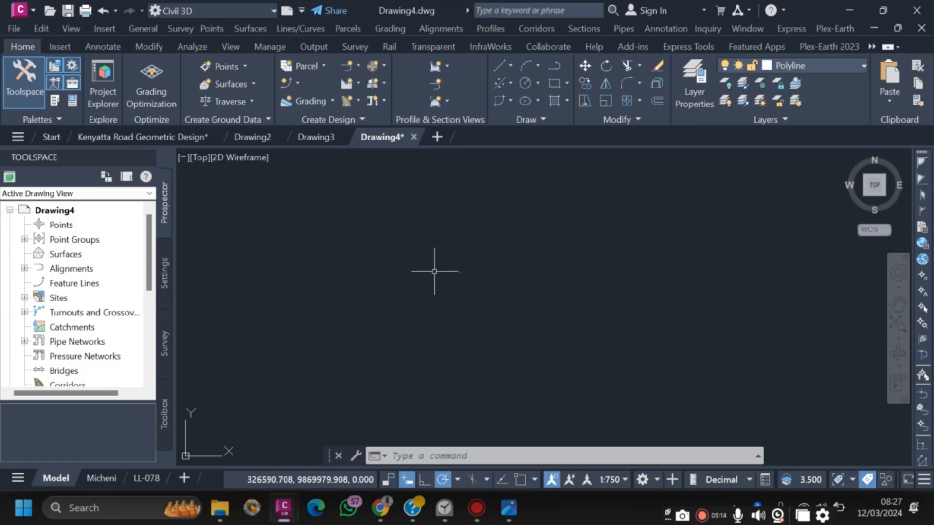